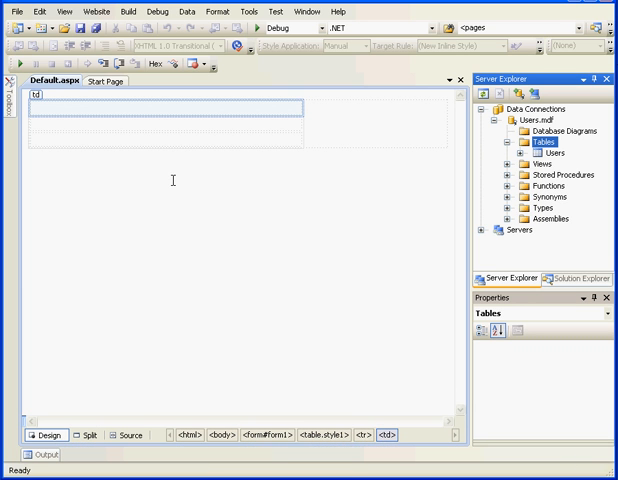
# - Bring up the Add New Table option from the Users.mdf tables in Server Explorer
pyautogui.click(546, 152)
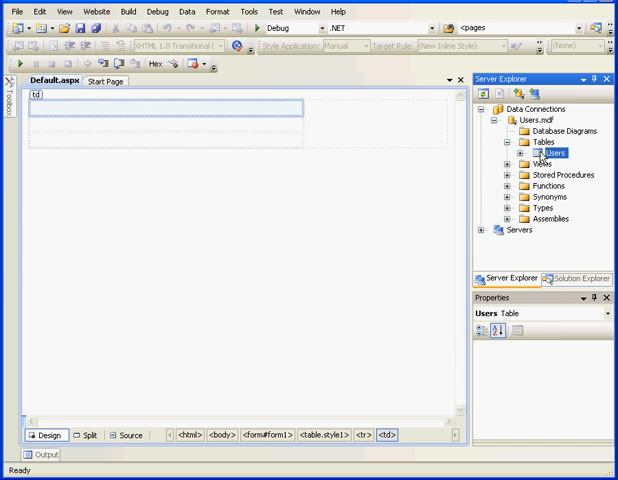
pyautogui.rightClick(568, 152)
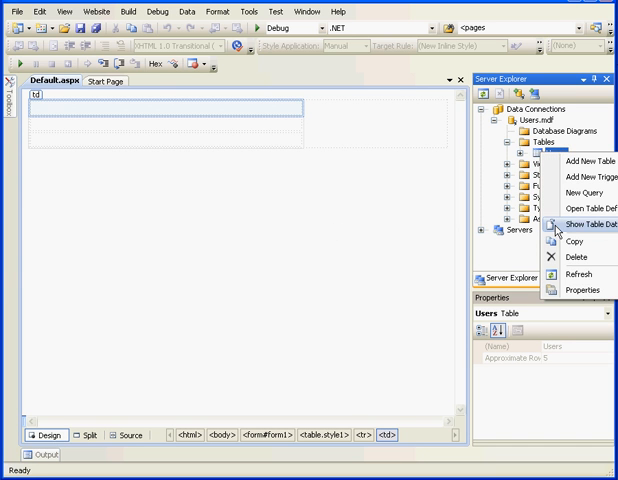
pyautogui.click(580, 224)
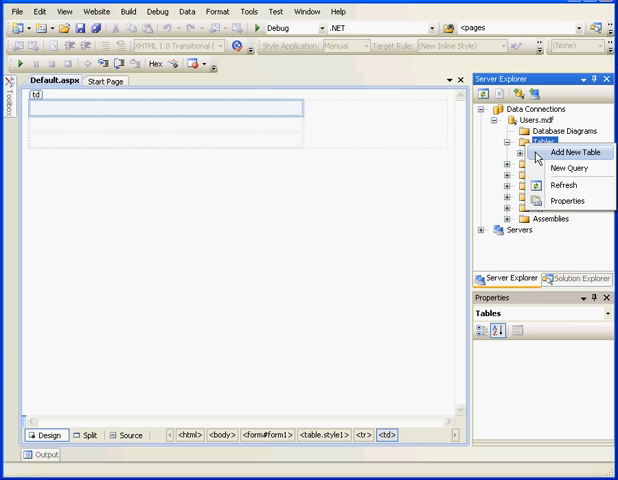
# - Add NewsLetterID as an int identity primary key and NewsLetterName as varchar(50)
pyautogui.click(574, 152)
pyautogui.write('NewsLetterID')
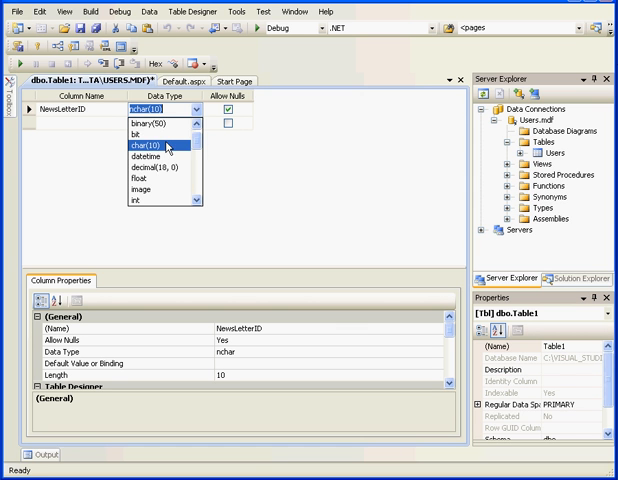
pyautogui.click(122, 146)
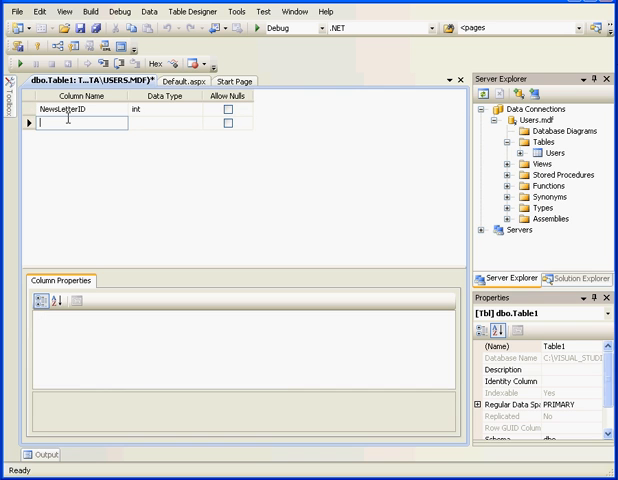
pyautogui.write('N')
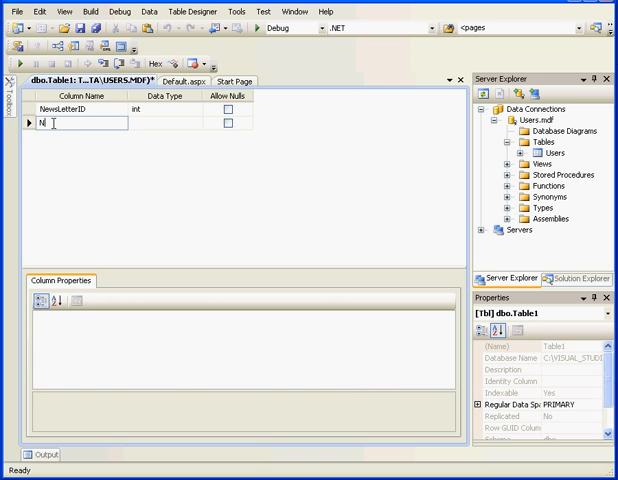
pyautogui.write('ewsLetterName')
pyautogui.click(166, 122)
pyautogui.write('varchar(50)')
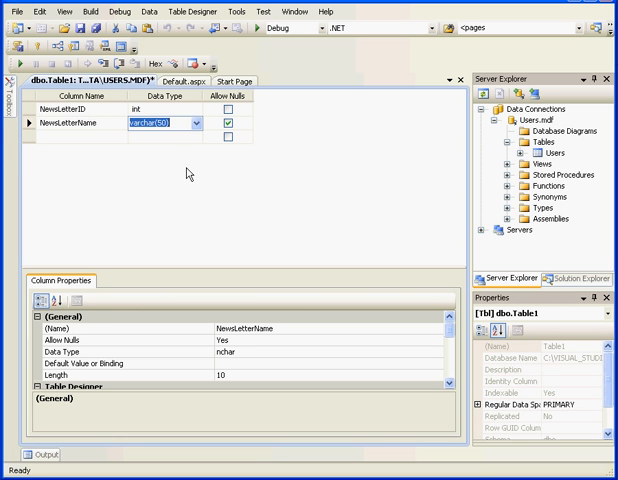
pyautogui.click(232, 124)
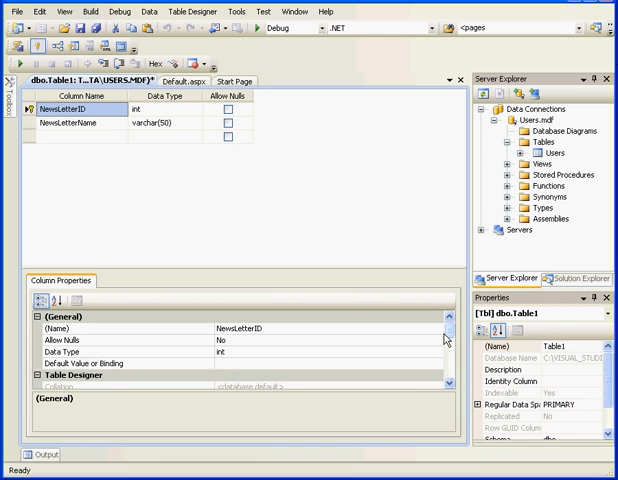
pyautogui.scroll(-3)
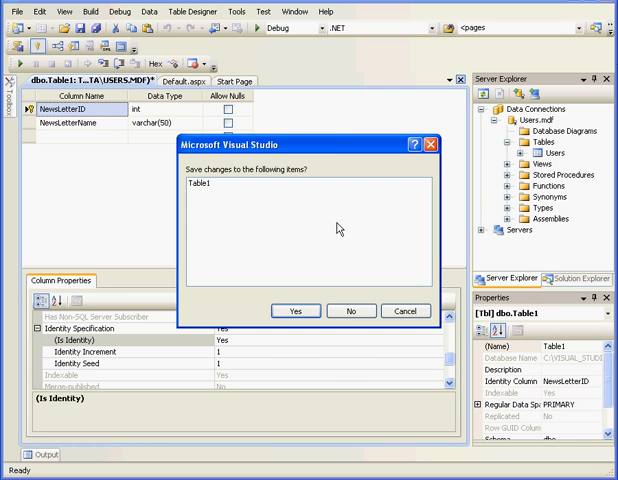
# - Save the new table to Users.mdf under the name NewsLetters
pyautogui.click(294, 310)
pyautogui.write('News')
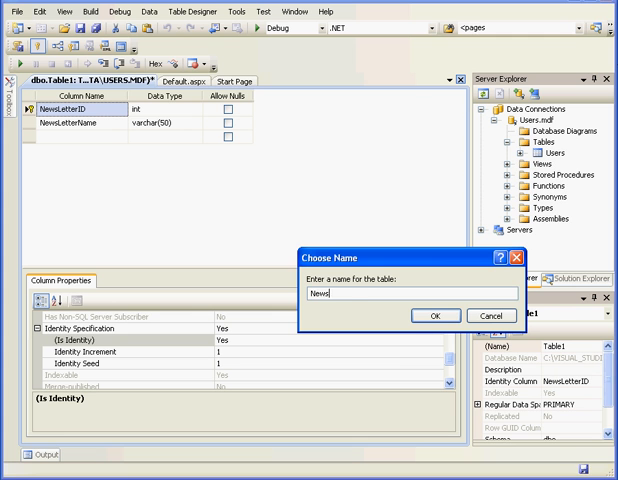
pyautogui.write('Letters')
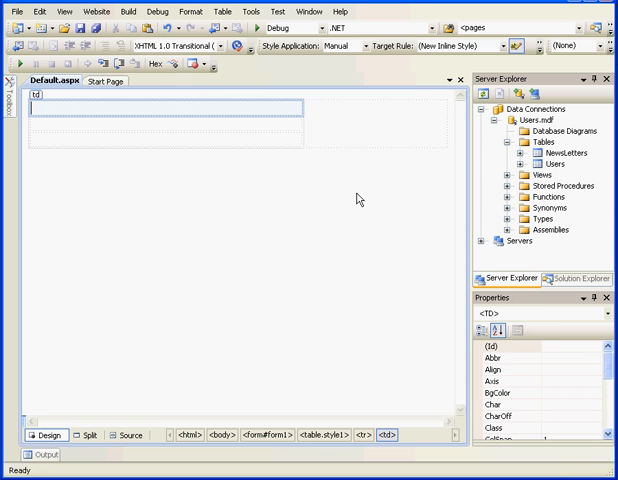
# - Add NumOfSendsID as an int primary key with Is Identity set to Yes
pyautogui.rightClick(520, 140)
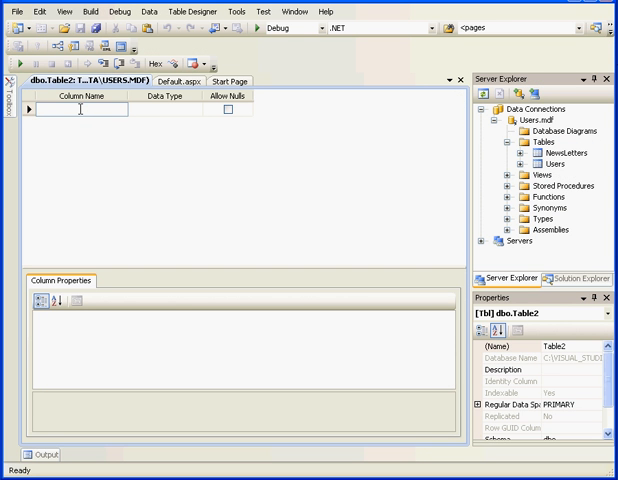
pyautogui.click(50, 108)
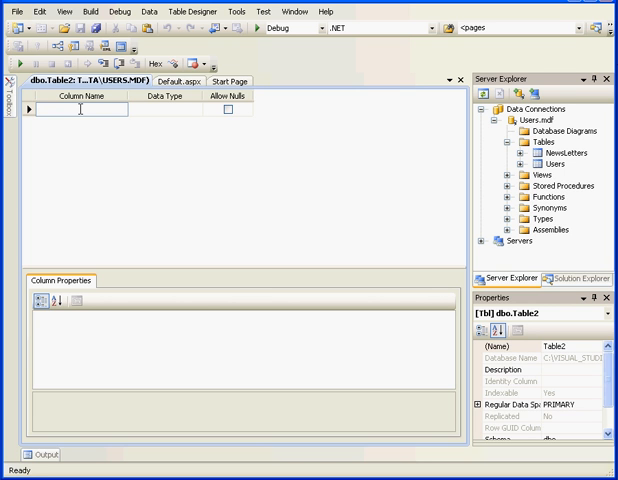
pyautogui.write('NumOfSendsID')
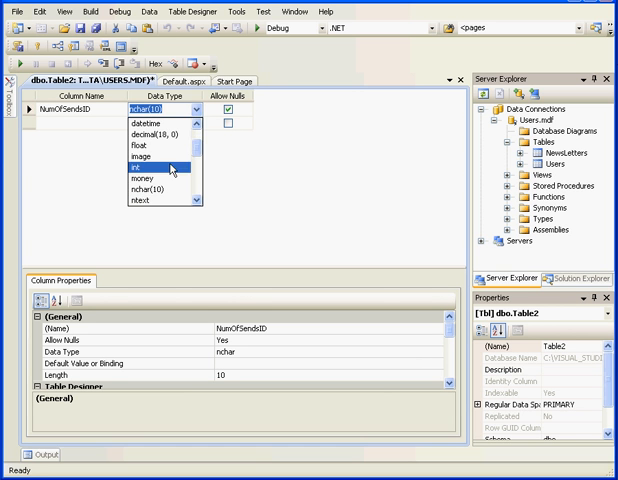
pyautogui.click(150, 172)
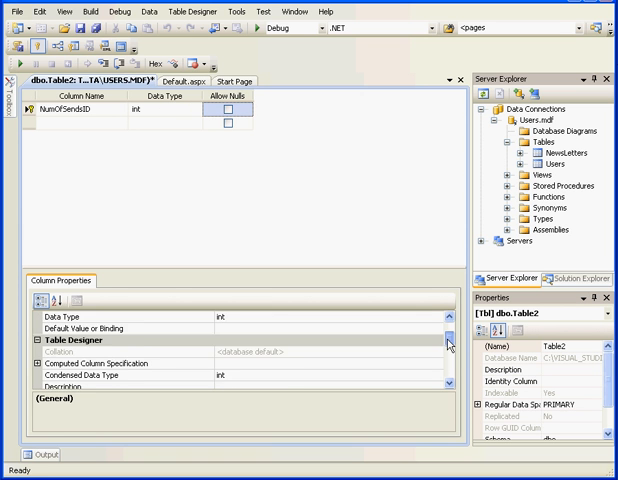
pyautogui.scroll(-3)
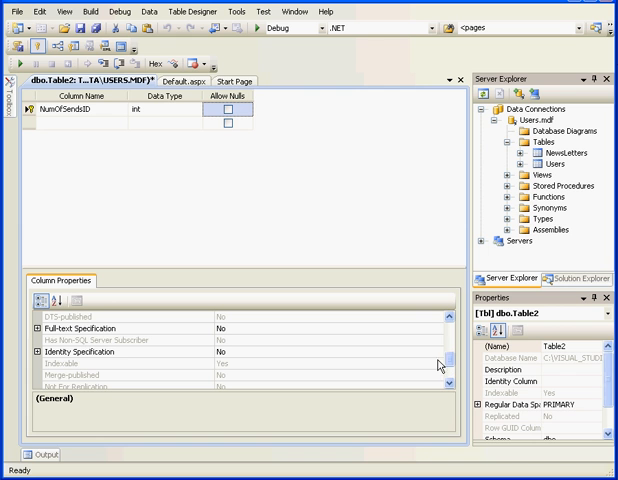
pyautogui.click(90, 352)
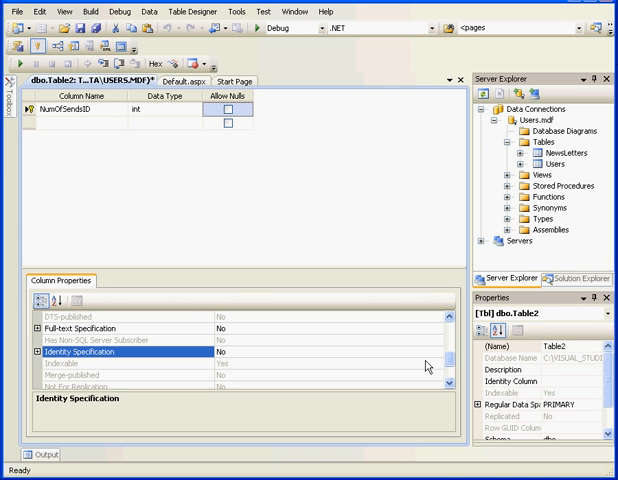
pyautogui.click(40, 352)
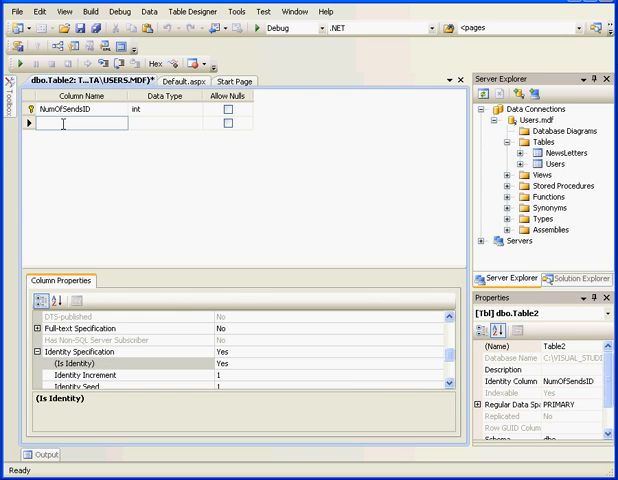
# - Add a UserID int column after NumOfSendsID
pyautogui.write('UserID')
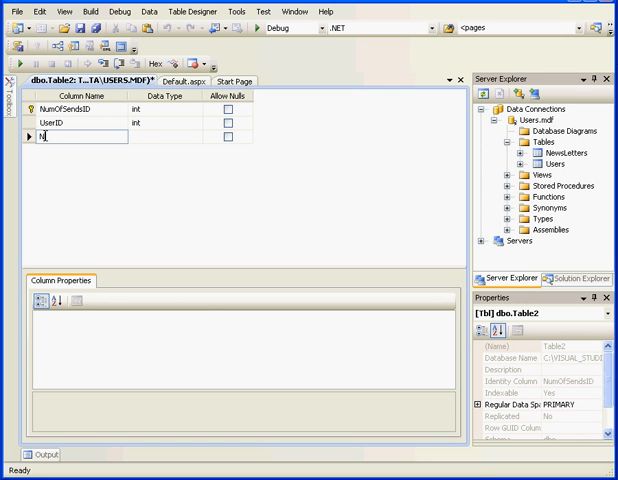
# - Add int NewsLetterID and NumOfSends columns to the table
pyautogui.write('NewsLetterID')
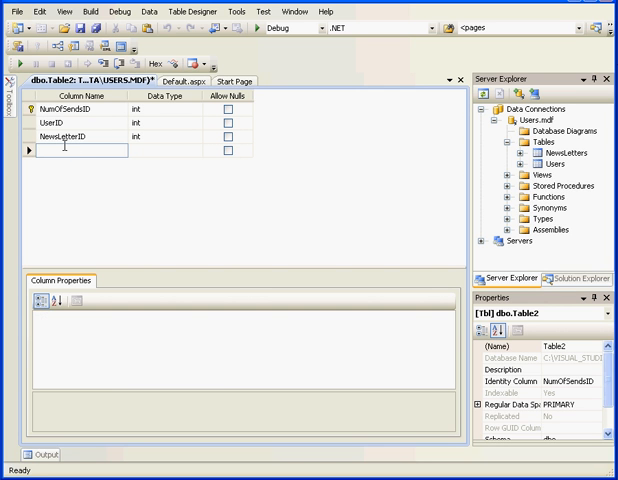
pyautogui.write('Nul')
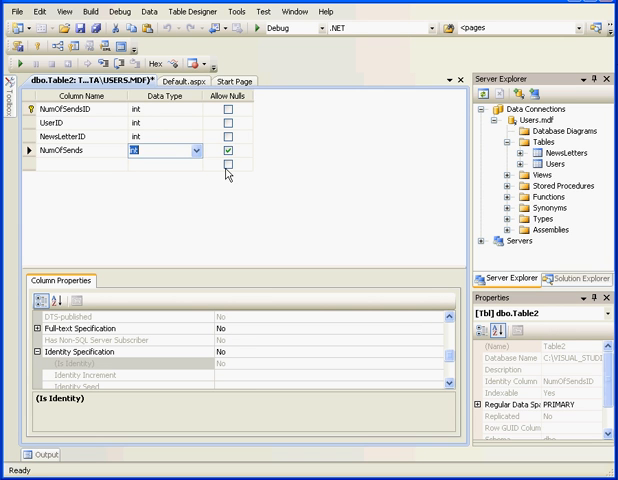
pyautogui.click(236, 152)
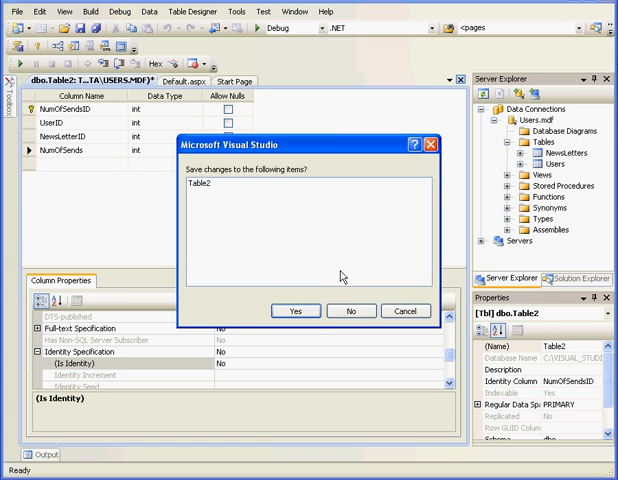
# - Save the table to Users.mdf under the name NumOfSends
pyautogui.click(292, 312)
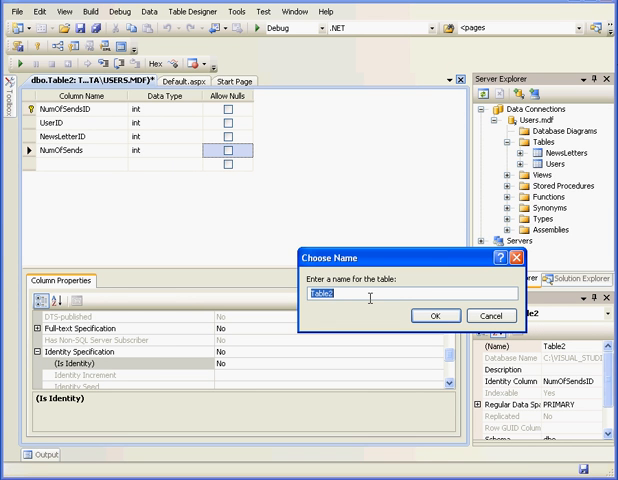
pyautogui.write('Num')
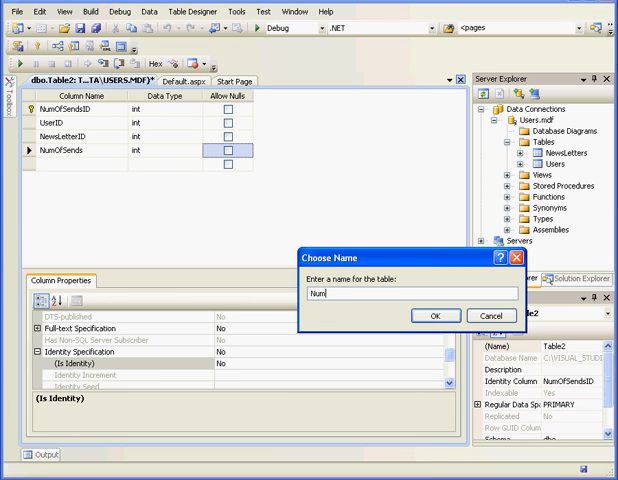
pyautogui.write('OfS')
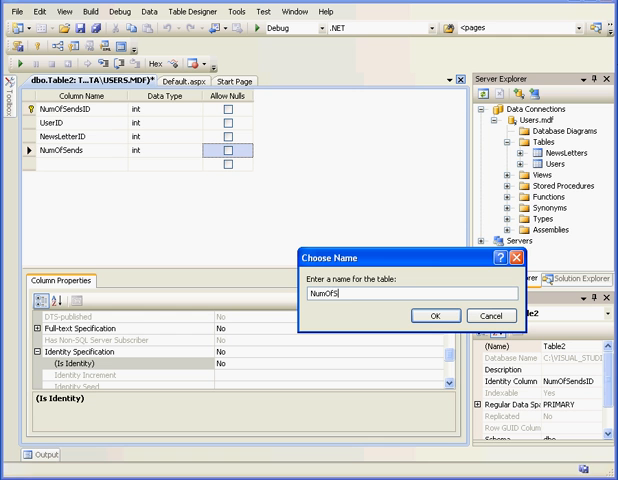
pyautogui.write('ends')
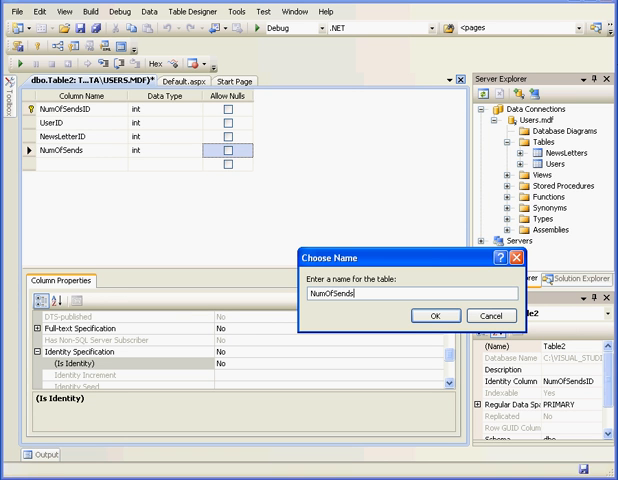
pyautogui.click(432, 312)
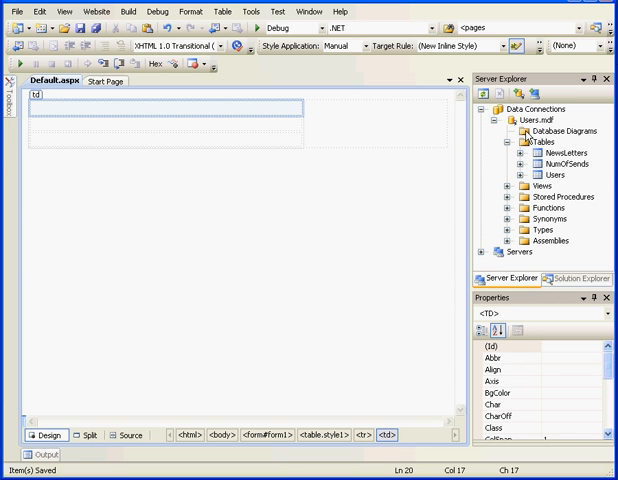
# - Create a new database diagram containing the Users, NewsLetters and NumOfSends tables
pyautogui.rightClick(544, 132)
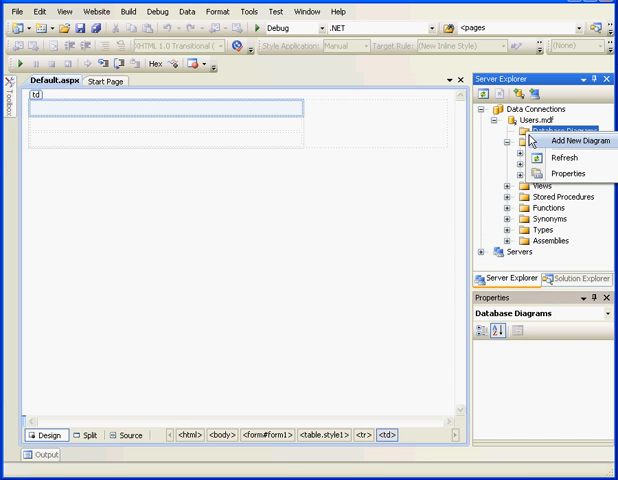
pyautogui.click(568, 152)
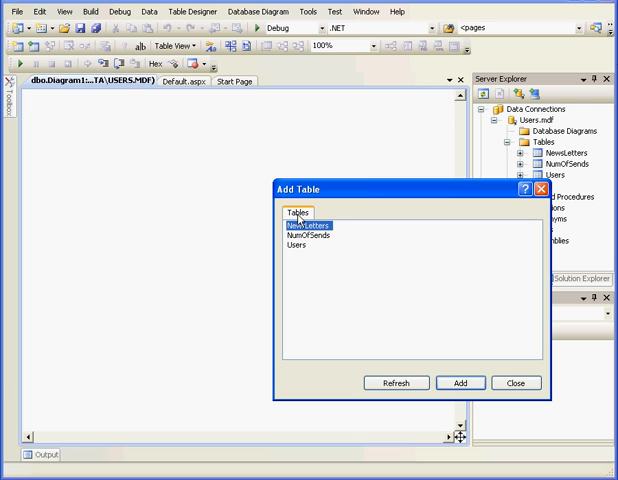
pyautogui.click(460, 384)
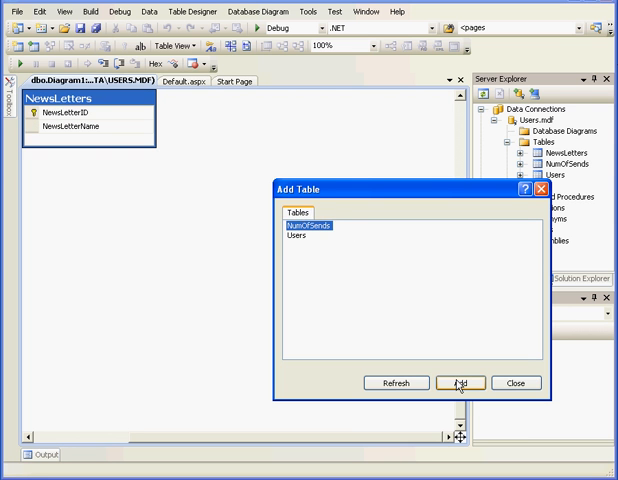
pyautogui.click(456, 382)
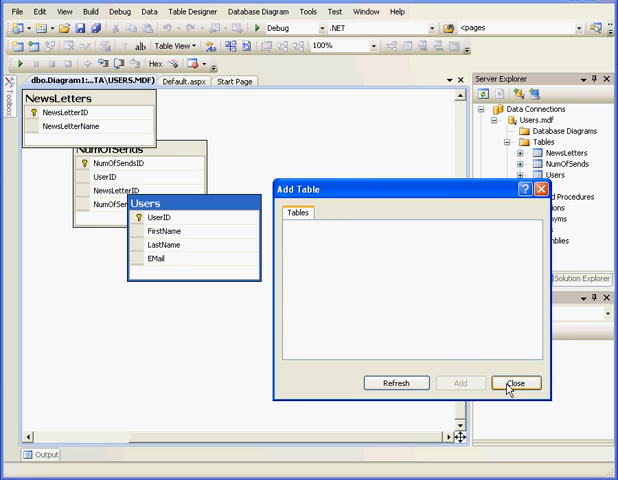
pyautogui.click(516, 382)
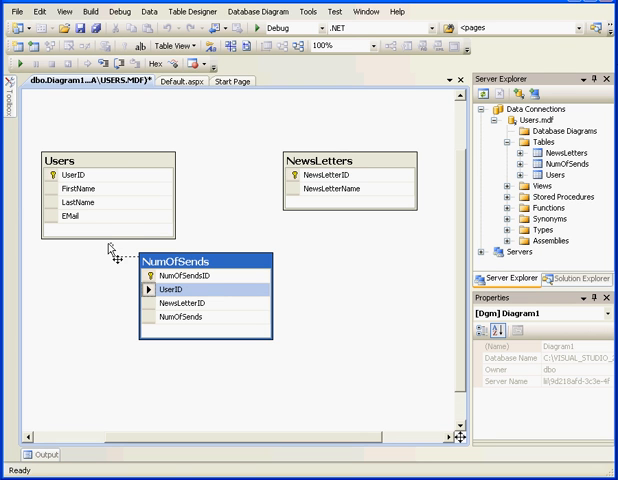
pyautogui.moveTo(96, 216)
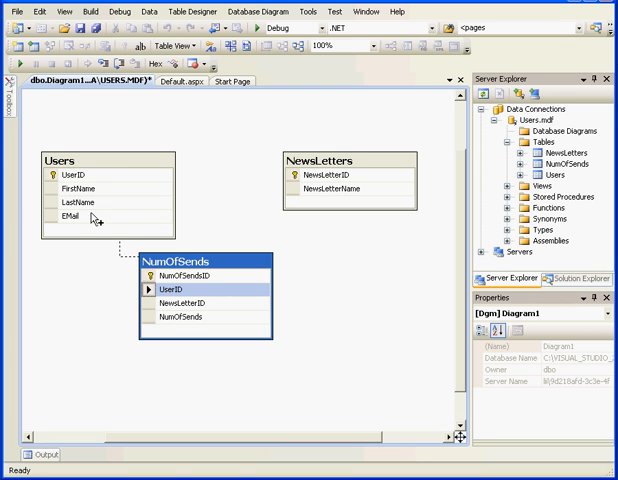
pyautogui.moveTo(56, 174)
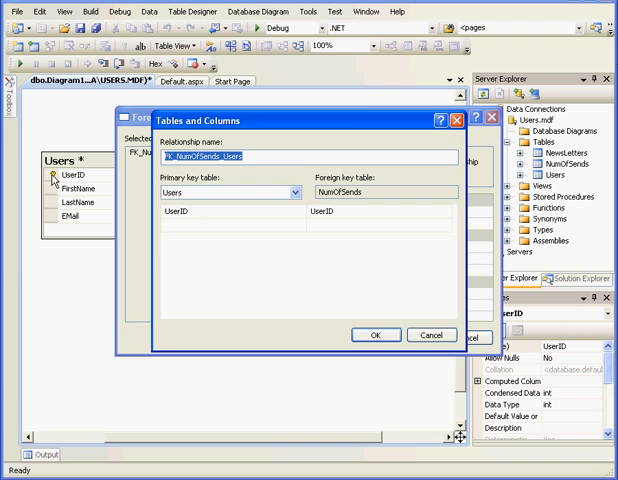
pyautogui.moveTo(336, 264)
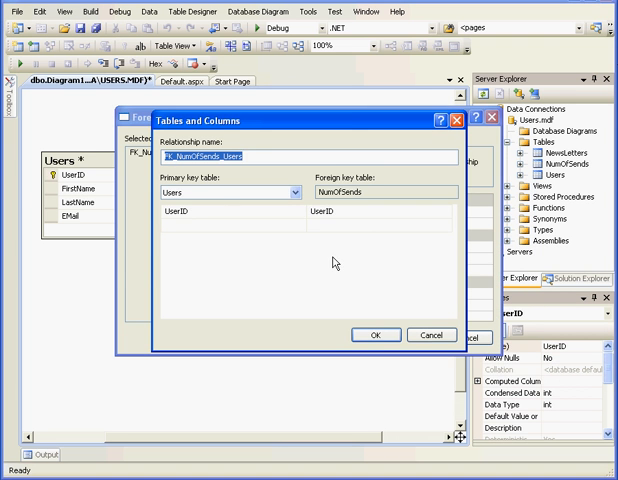
# - Relate NumOfSends' UserID to Users and its NewsLetterID to NewsLetters
pyautogui.click(374, 336)
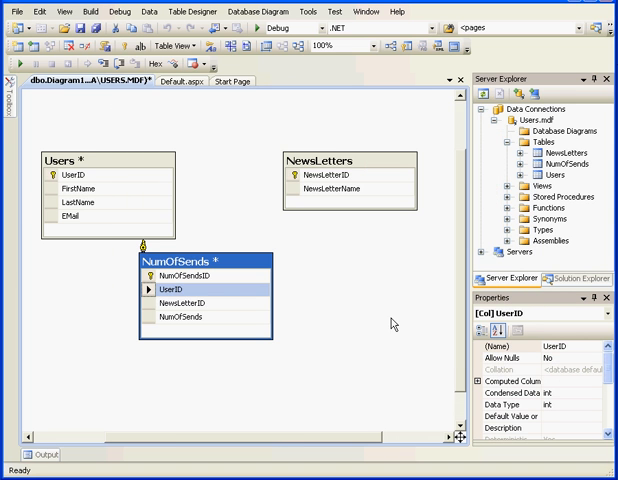
pyautogui.moveTo(148, 310)
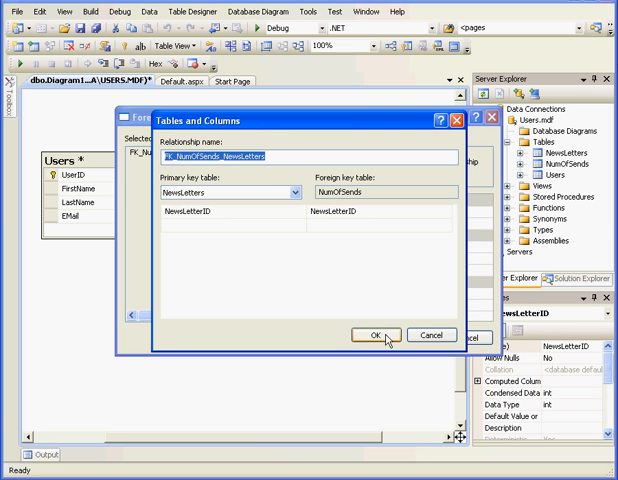
pyautogui.click(368, 336)
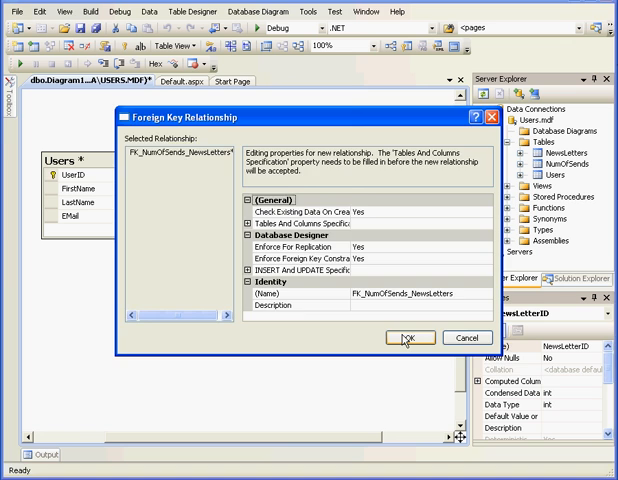
pyautogui.click(404, 336)
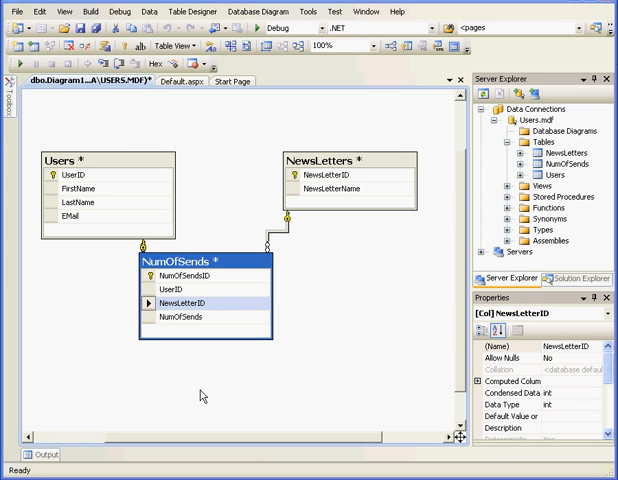
pyautogui.moveTo(192, 388)
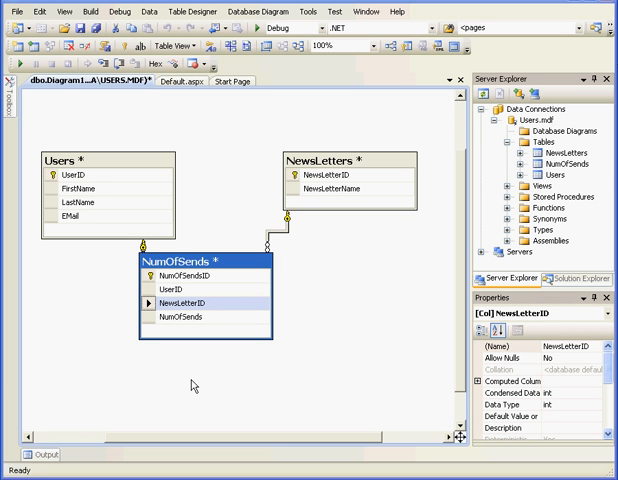
pyautogui.moveTo(190, 382)
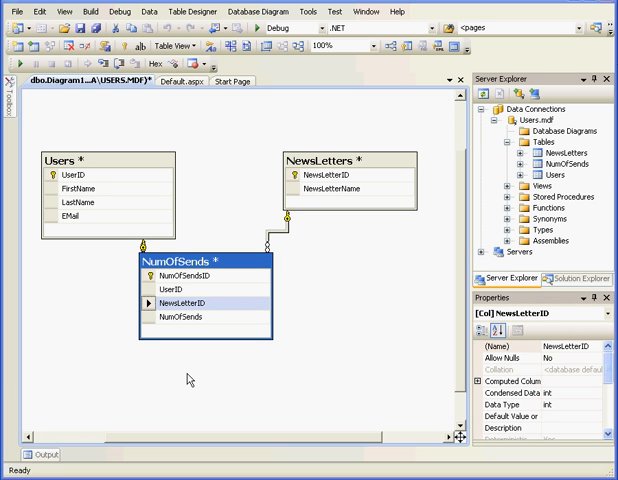
pyautogui.moveTo(208, 384)
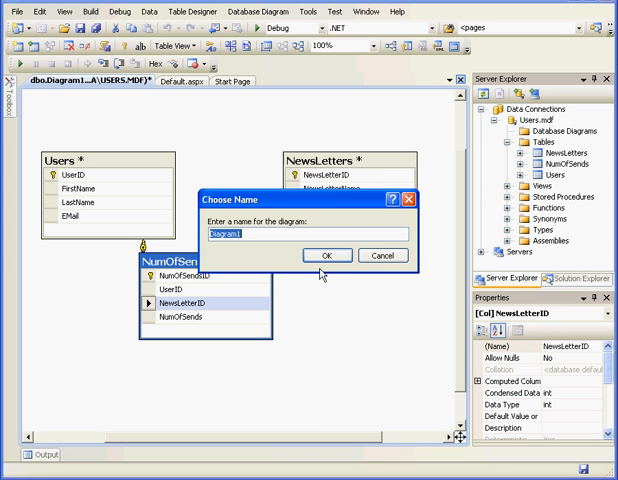
# - Save the diagram as Diagram1 together with the affected tables
pyautogui.click(328, 256)
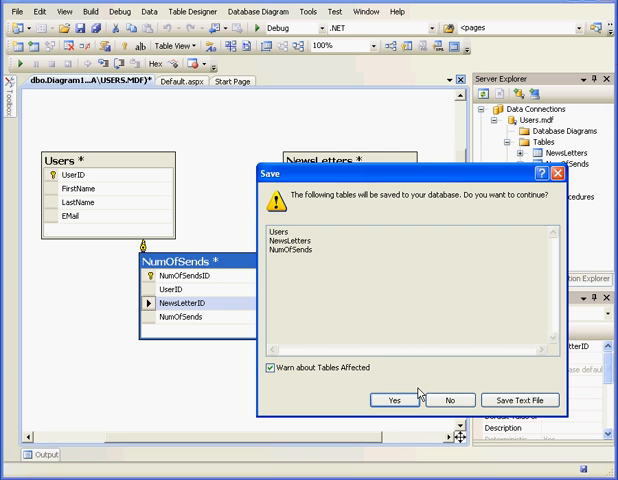
pyautogui.click(394, 400)
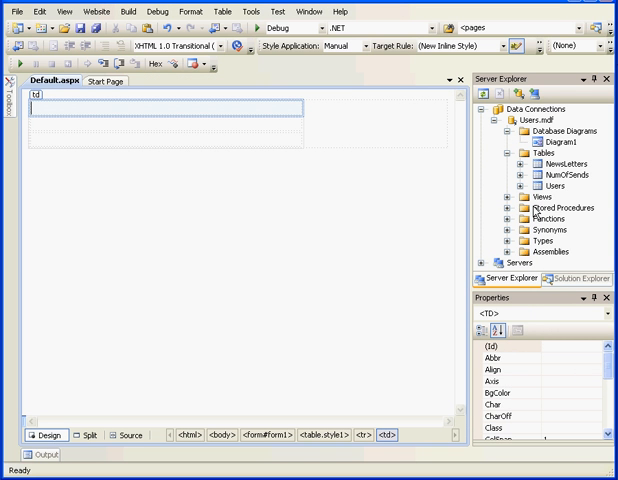
# - View the table data for Users and then for NewsLetters
pyautogui.rightClick(556, 184)
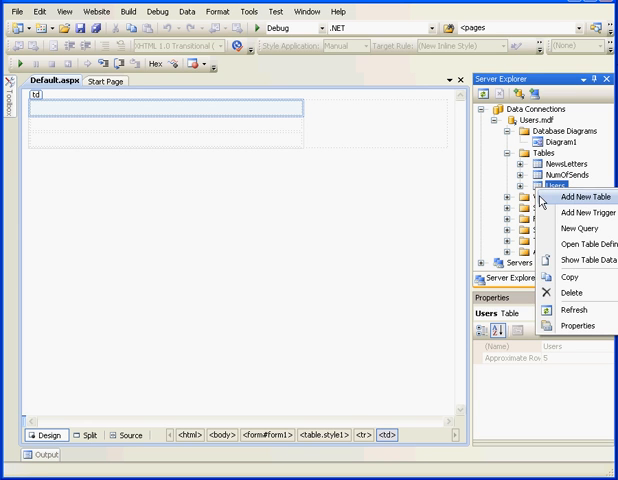
pyautogui.click(580, 228)
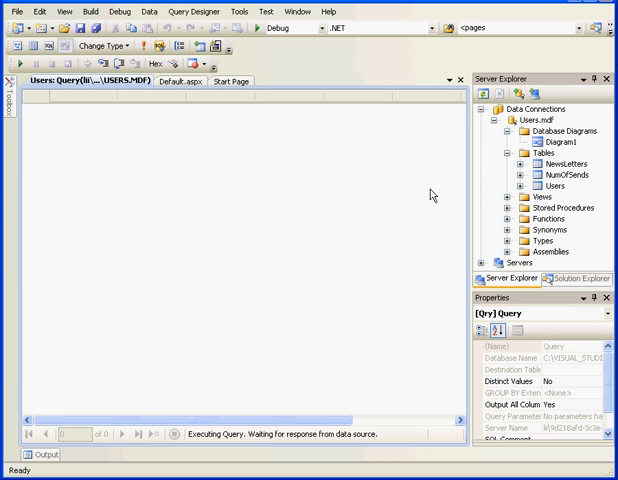
pyautogui.moveTo(212, 160)
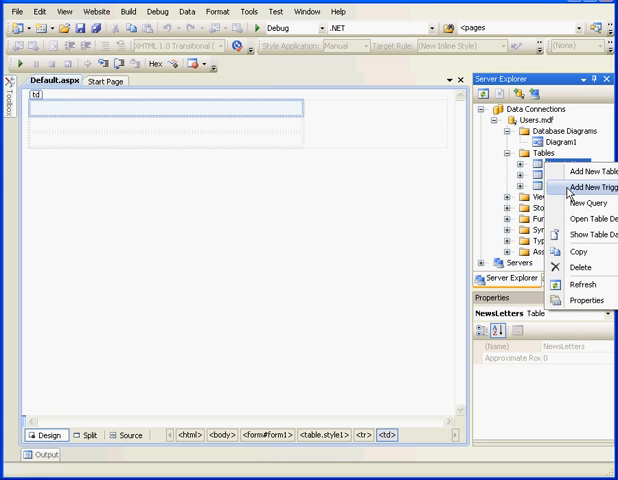
pyautogui.click(578, 188)
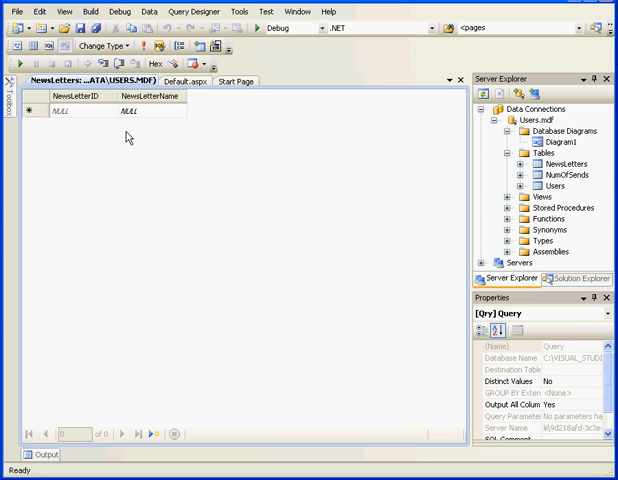
# - Enter E-mini, Options Trading and Forex as NewsLetterName rows
pyautogui.click(128, 112)
pyautogui.write('E-m')
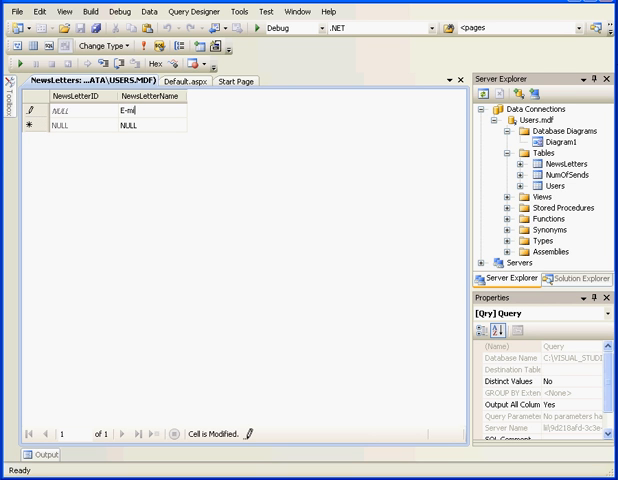
pyautogui.write('ini')
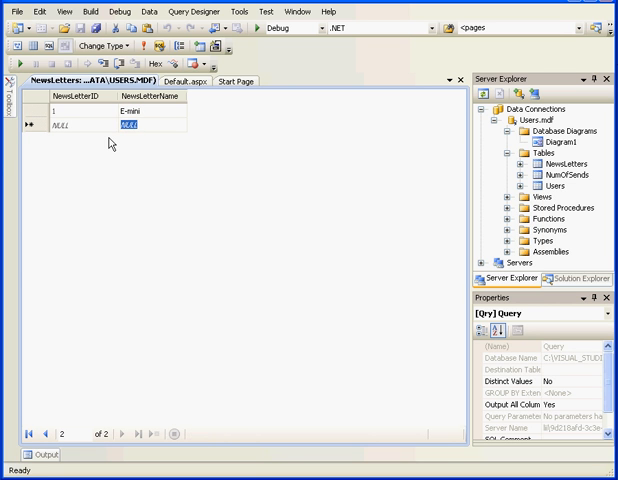
pyautogui.write('Opt')
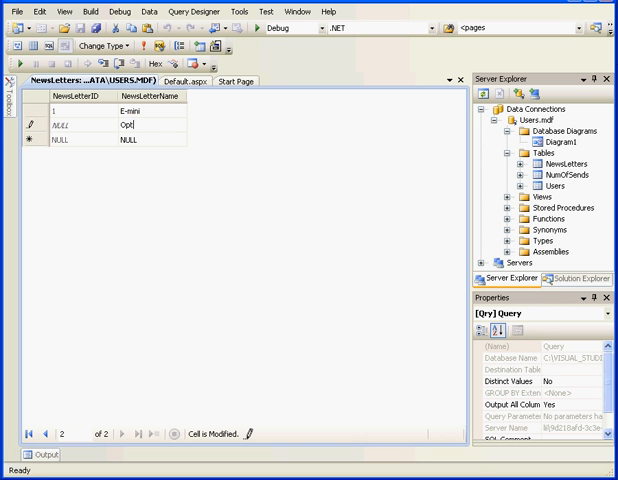
pyautogui.write('ions T')
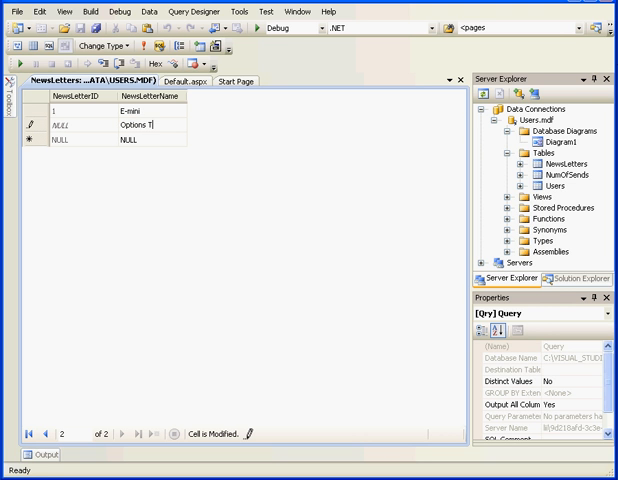
pyautogui.write('ng')
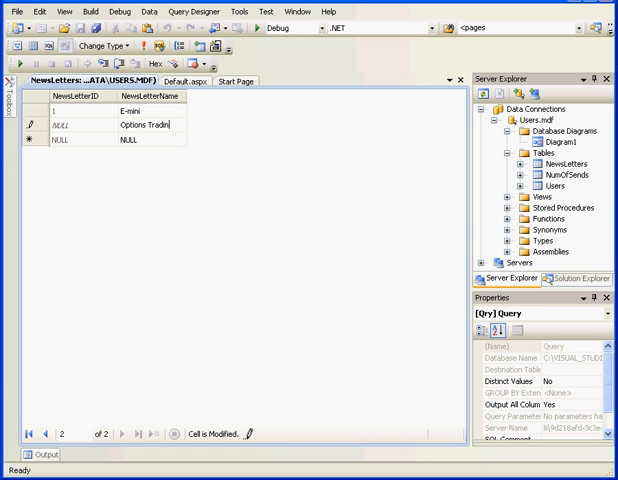
pyautogui.write('g')
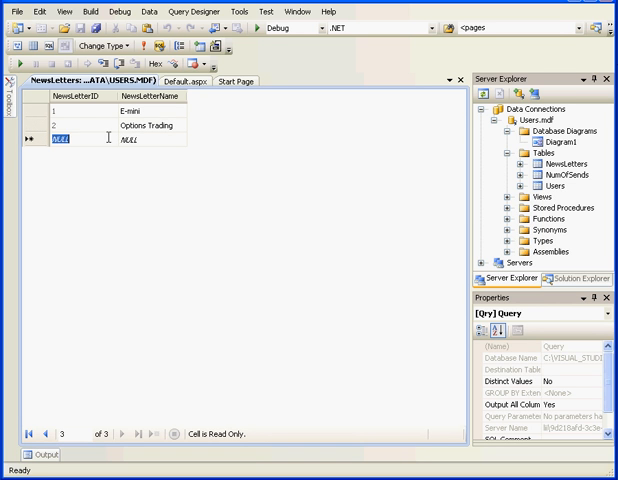
pyautogui.click(128, 136)
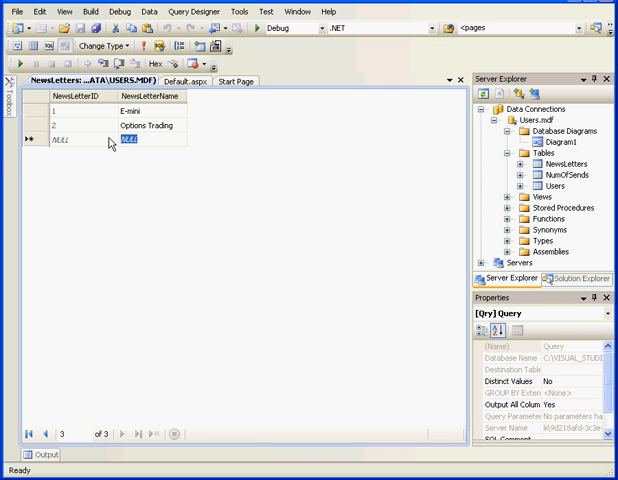
pyautogui.write('Forex')
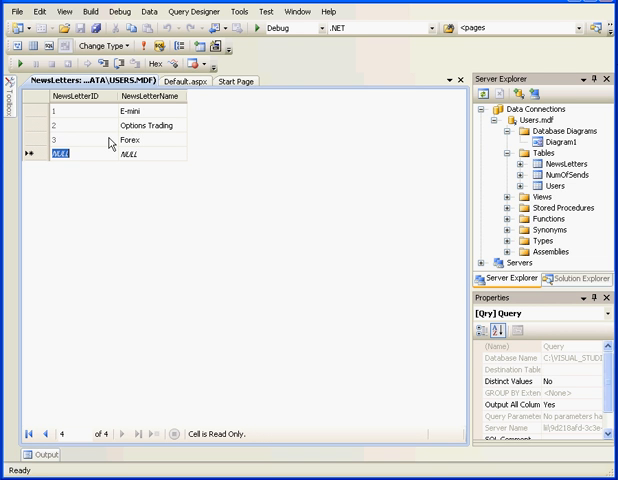
pyautogui.moveTo(462, 80)
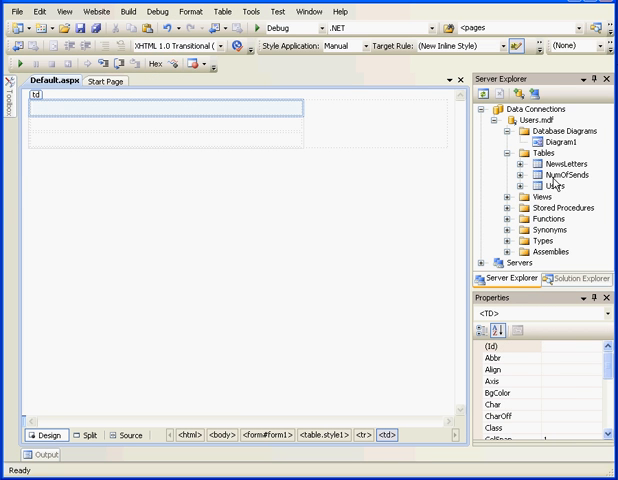
# - Fill NumOfSends with rows pairing UserIDs 1–3 and NewsLetterIDs 1–3 with send counts
pyautogui.rightClick(564, 180)
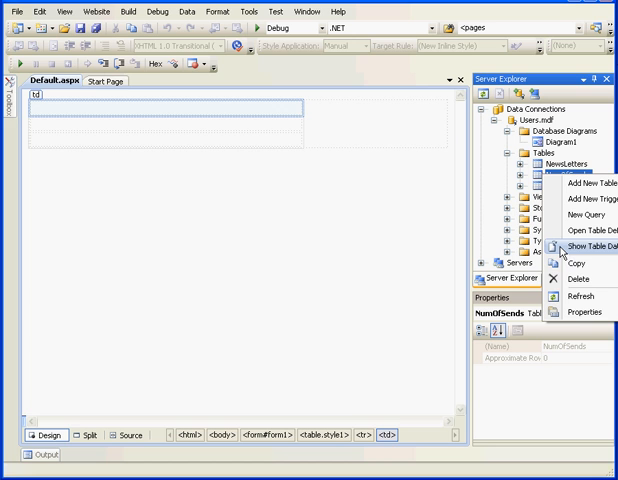
pyautogui.click(576, 244)
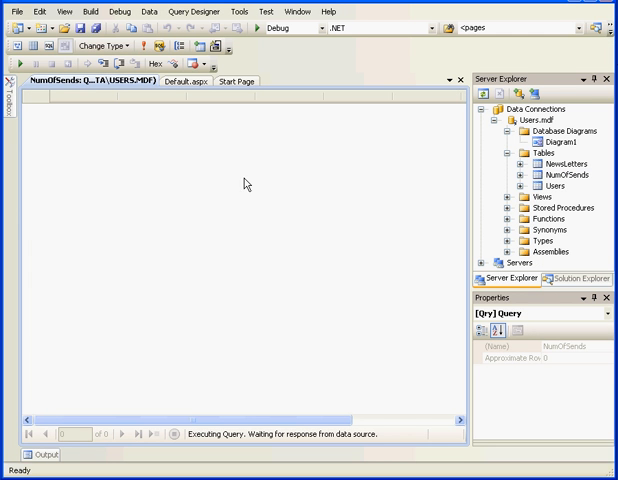
pyautogui.moveTo(156, 128)
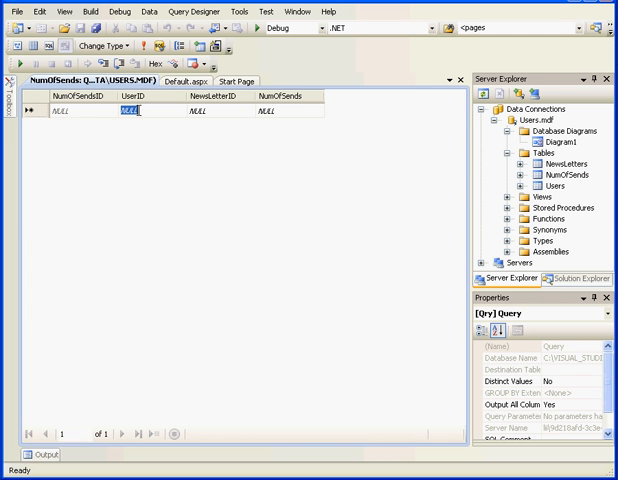
pyautogui.write('1')
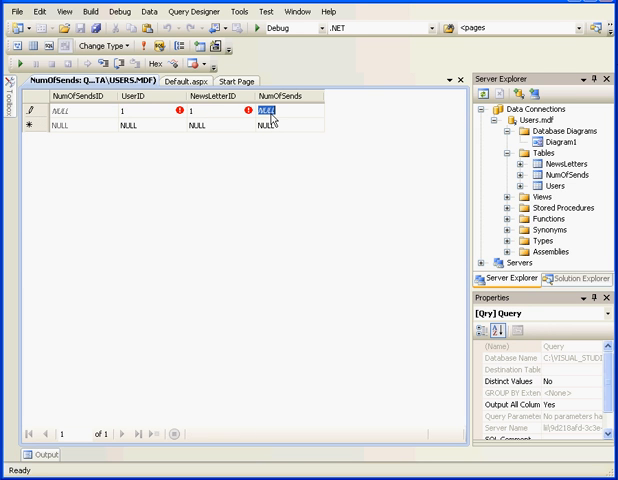
pyautogui.write('5')
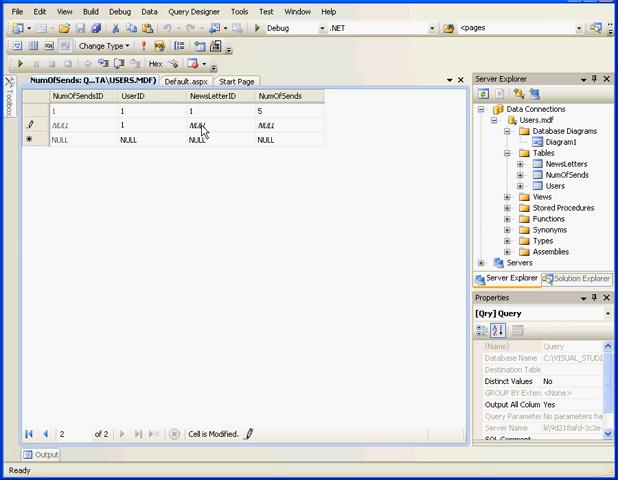
pyautogui.write('2')
pyautogui.click(290, 124)
pyautogui.write('7')
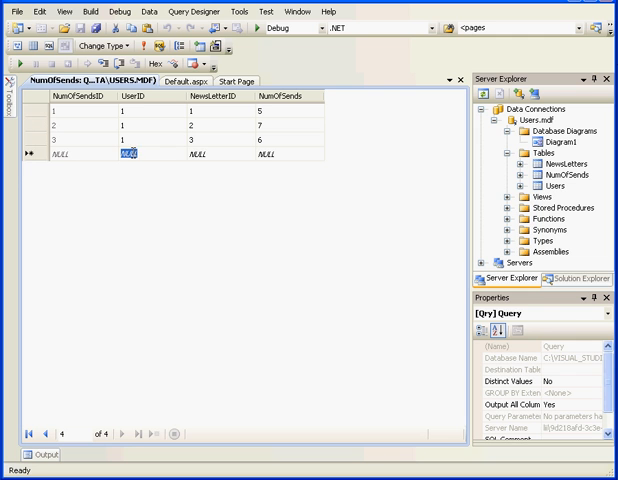
pyautogui.write('2')
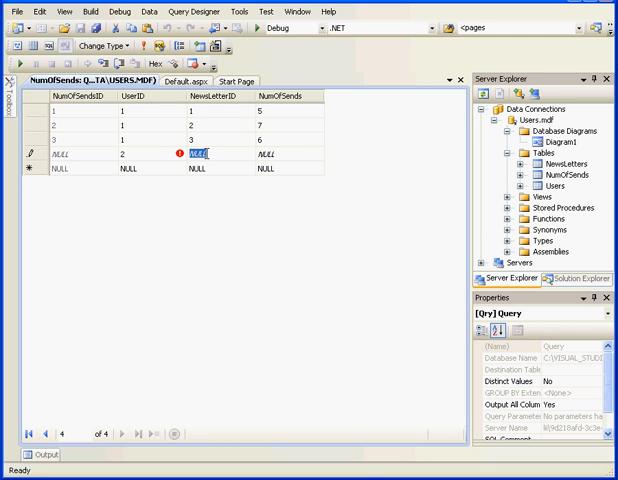
pyautogui.write('1')
pyautogui.write('3')
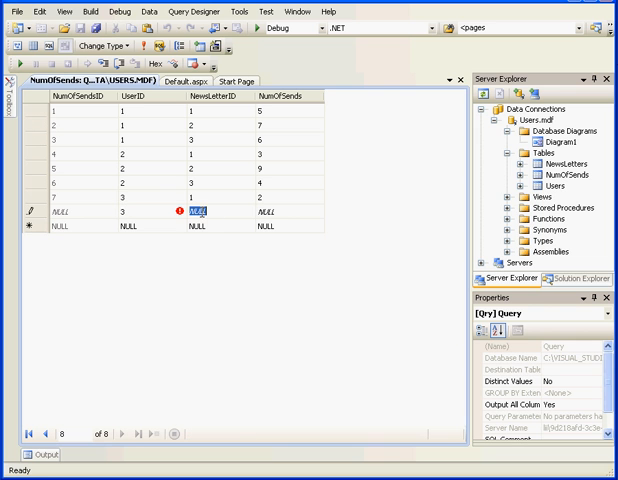
pyautogui.write('7')
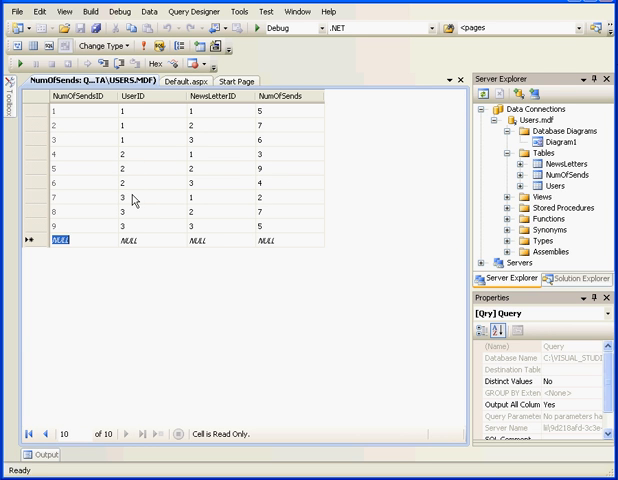
pyautogui.moveTo(136, 198)
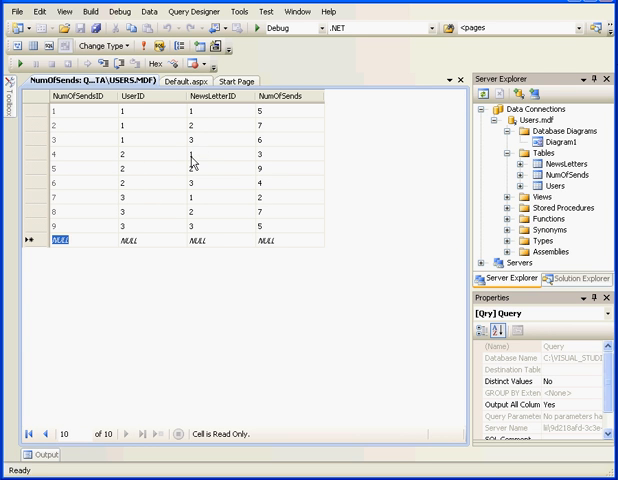
pyautogui.moveTo(276, 110)
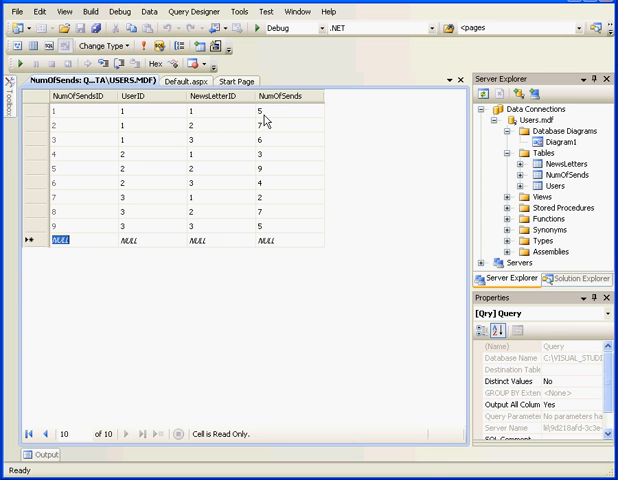
pyautogui.moveTo(268, 120)
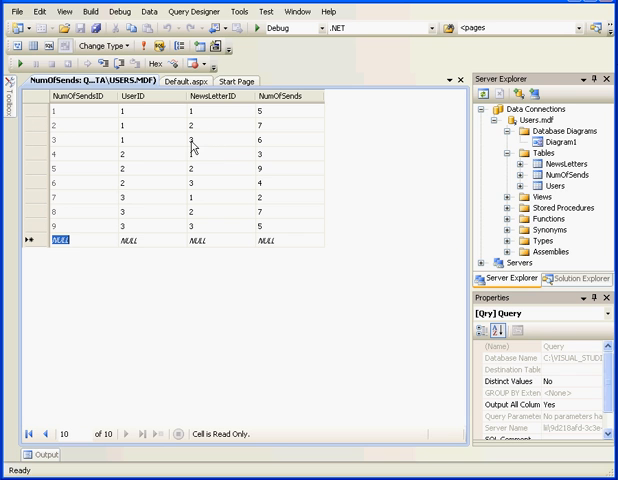
pyautogui.moveTo(260, 144)
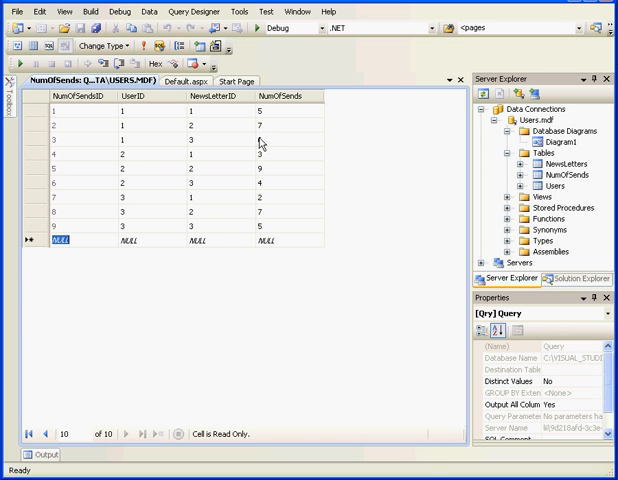